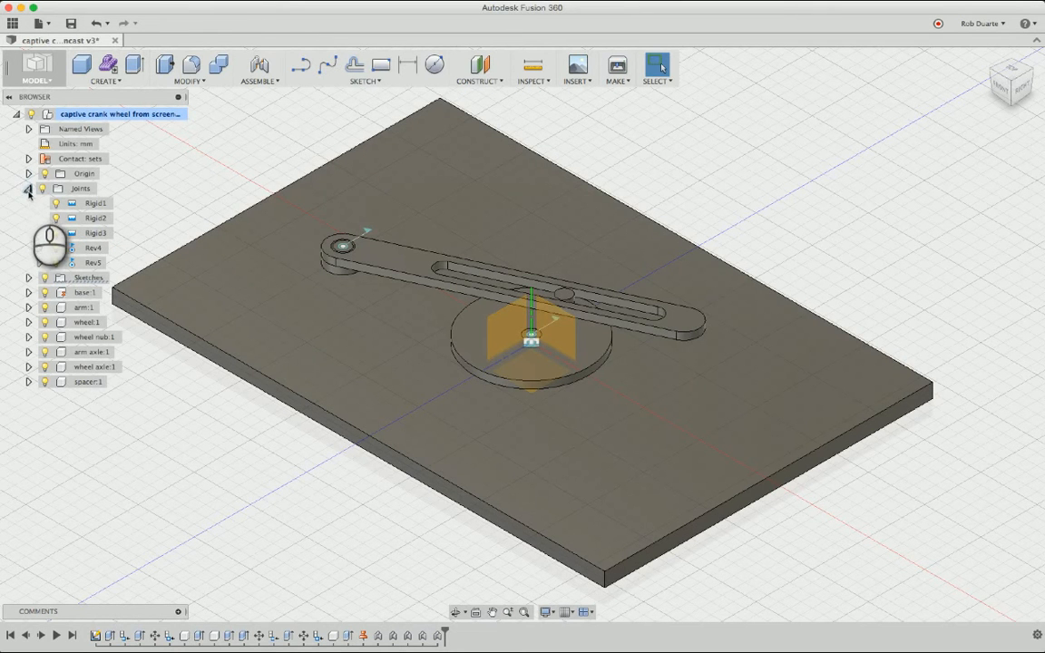
Step: Collapse the Joints folder in the Browser and clear the arm selection on the canvas
{"action": "left_click", "coordinate": [28, 187]}
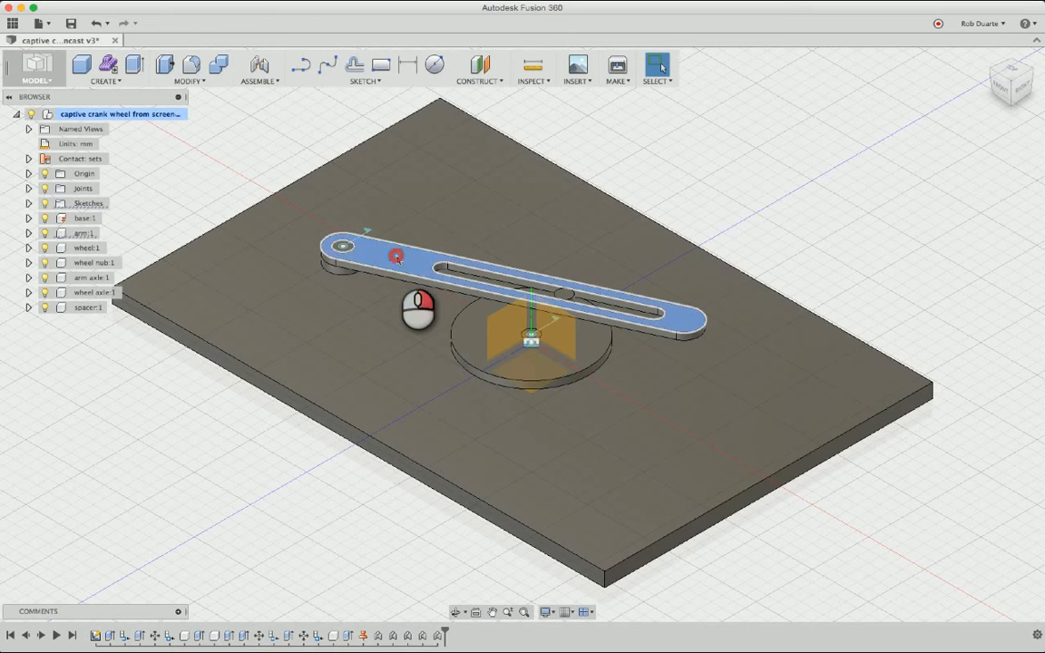
{"action": "right_click", "coordinate": [397, 257]}
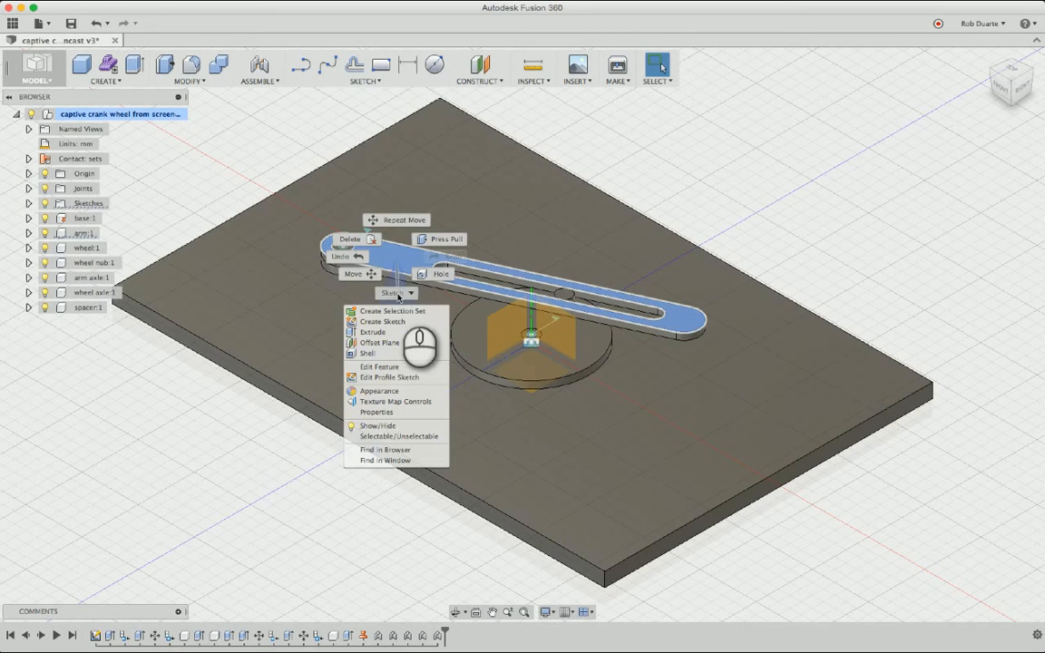
{"action": "left_click", "coordinate": [263, 175]}
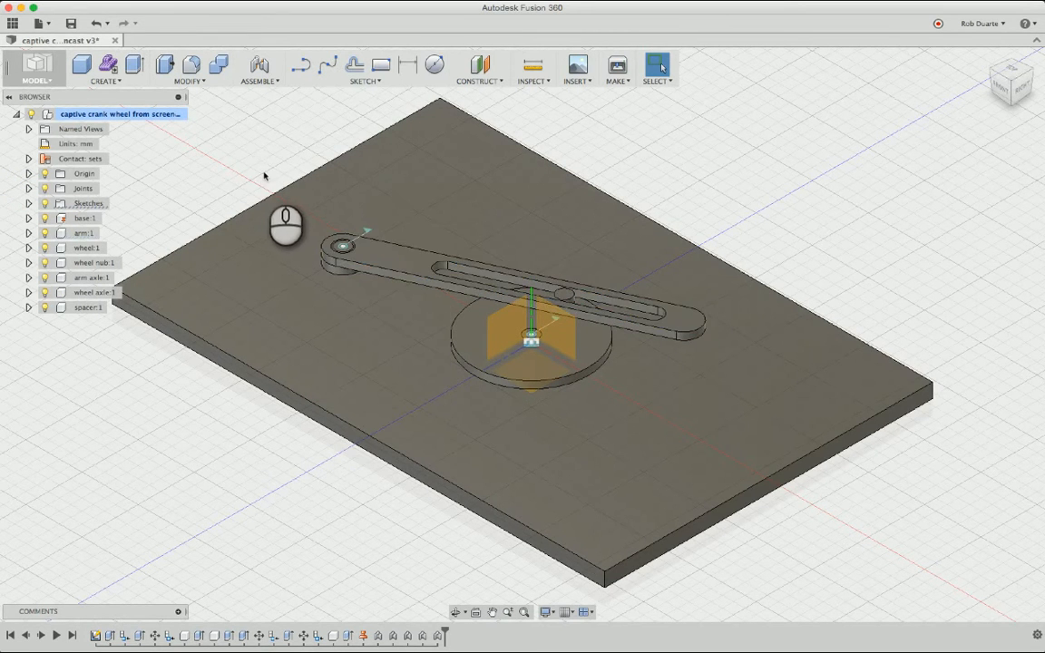